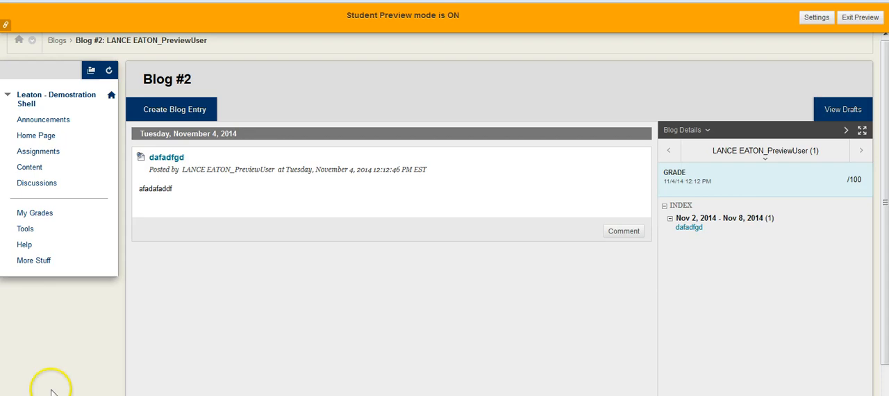
{"action": "mouse_move", "coordinate": [459, 192]}
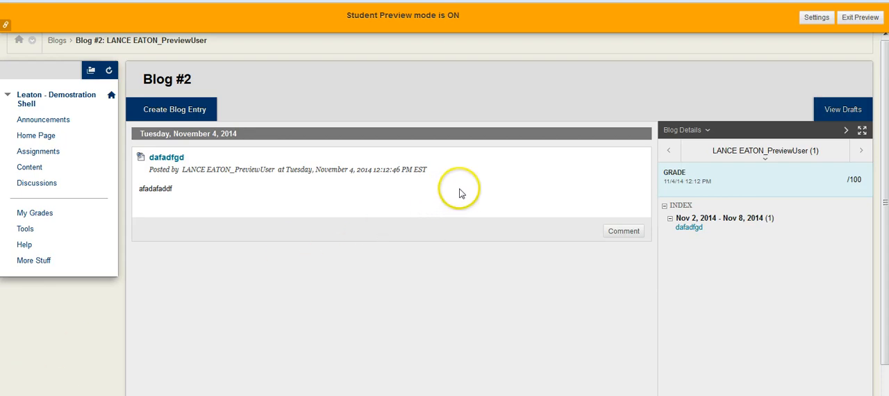
{"action": "mouse_move", "coordinate": [457, 205]}
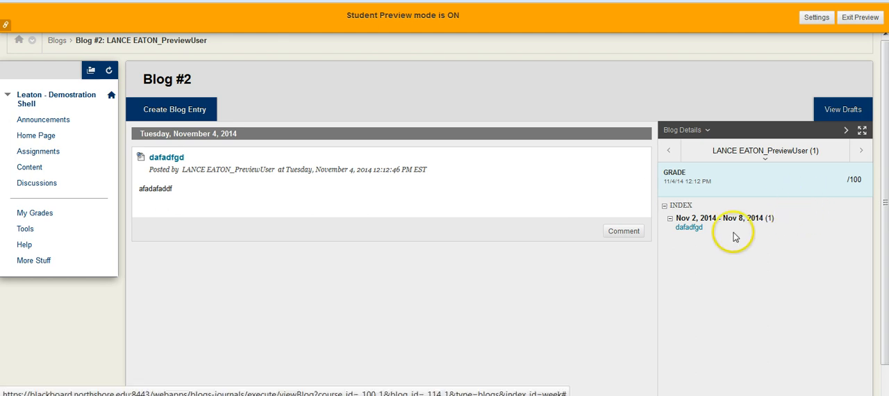
{"action": "mouse_move", "coordinate": [749, 148]}
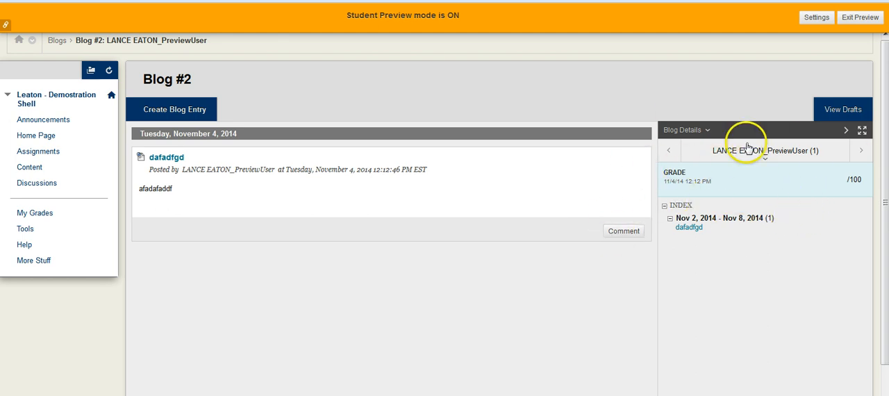
{"action": "mouse_move", "coordinate": [620, 155]}
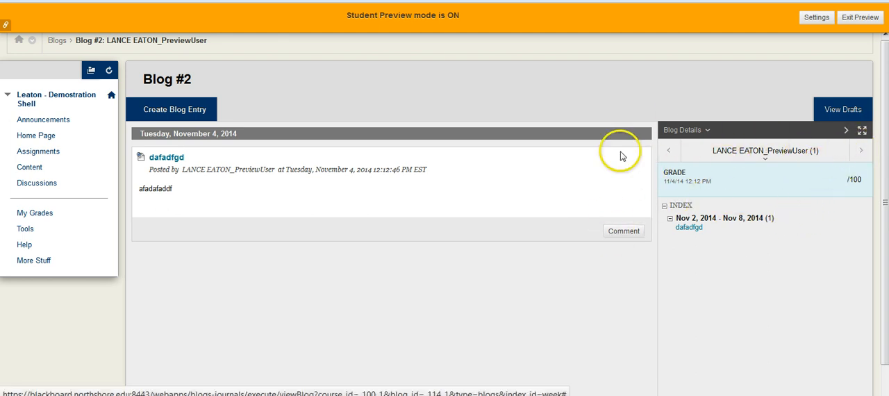
Step: Advance Blog #2 to LANCE EATON's blog showing 'blog post 2' and reveal the user list
{"action": "left_click", "coordinate": [861, 151]}
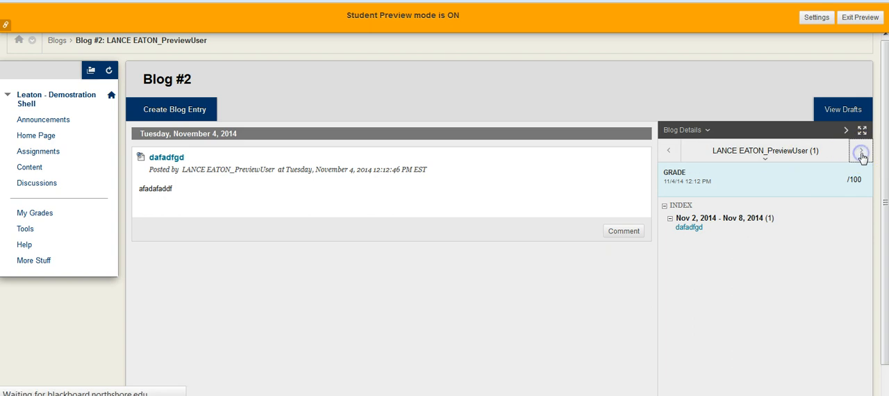
{"action": "left_click", "coordinate": [861, 150]}
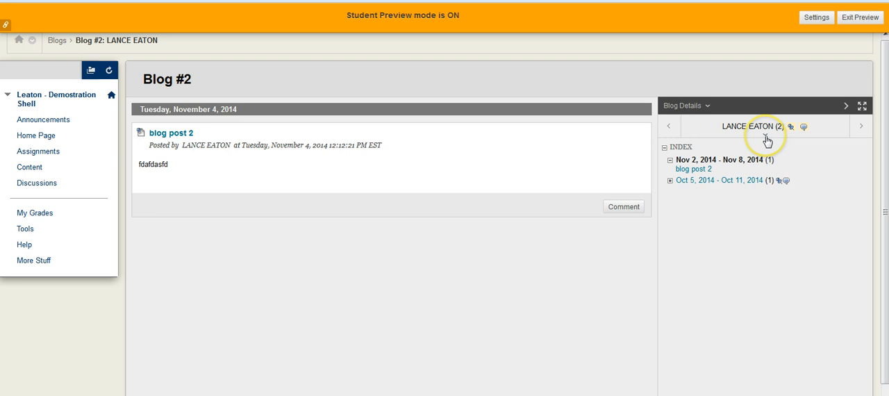
{"action": "left_click", "coordinate": [752, 126]}
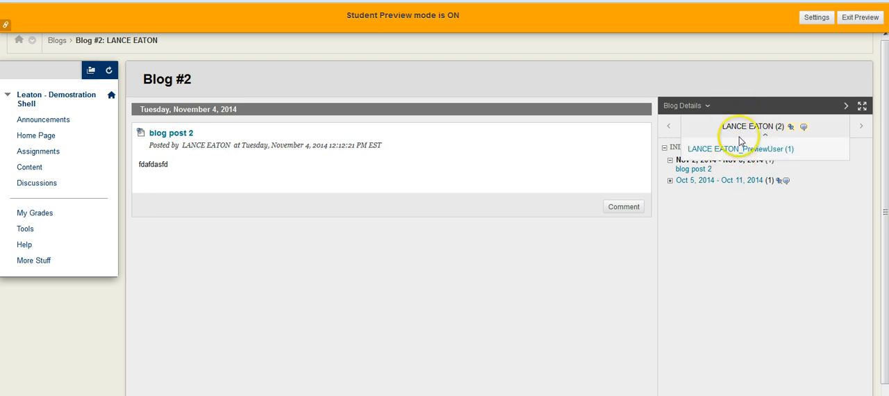